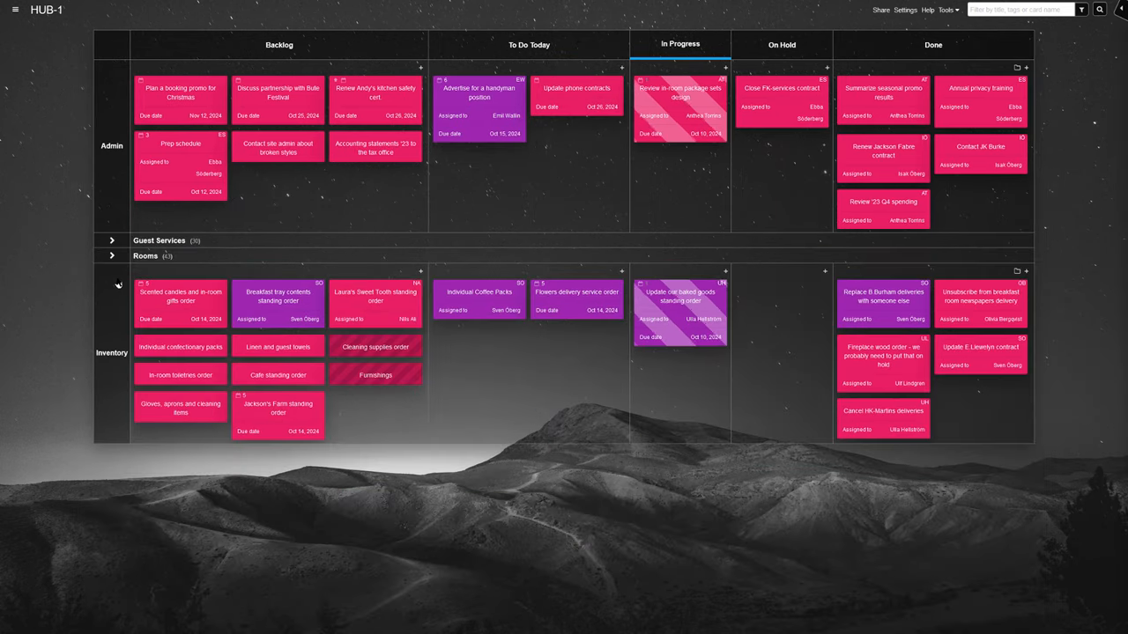
click(112, 240)
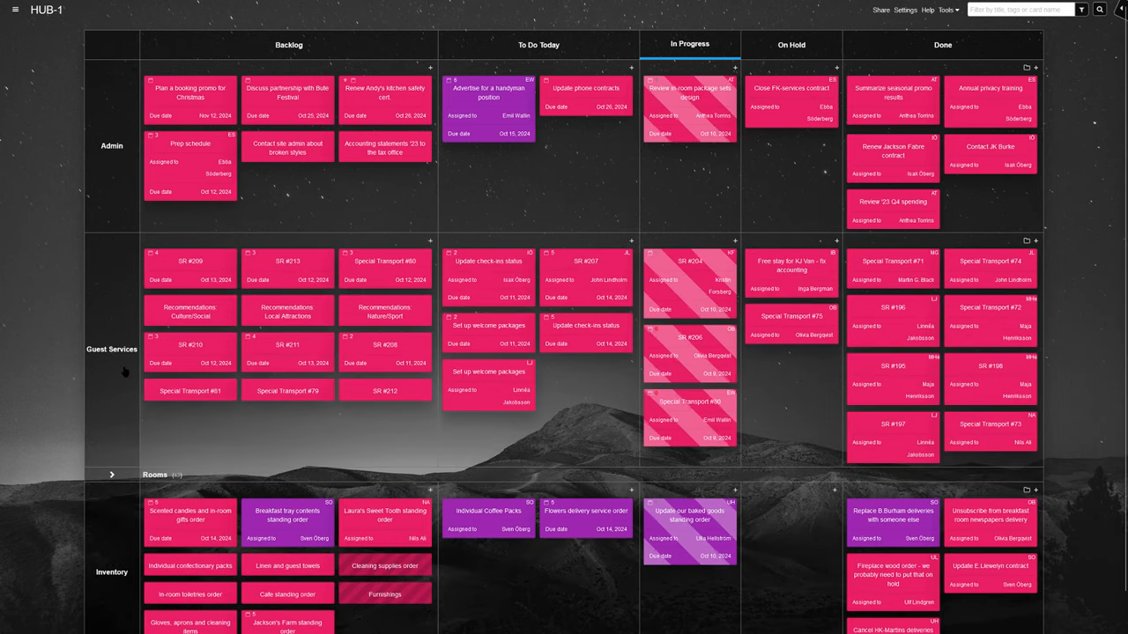
click(112, 349)
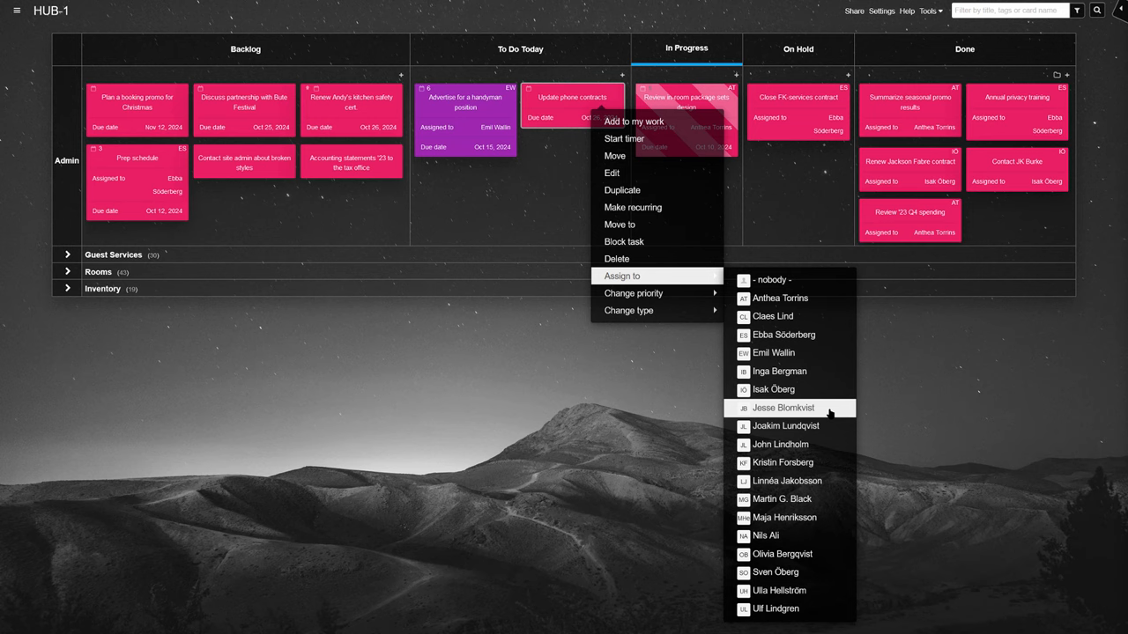
click(783, 407)
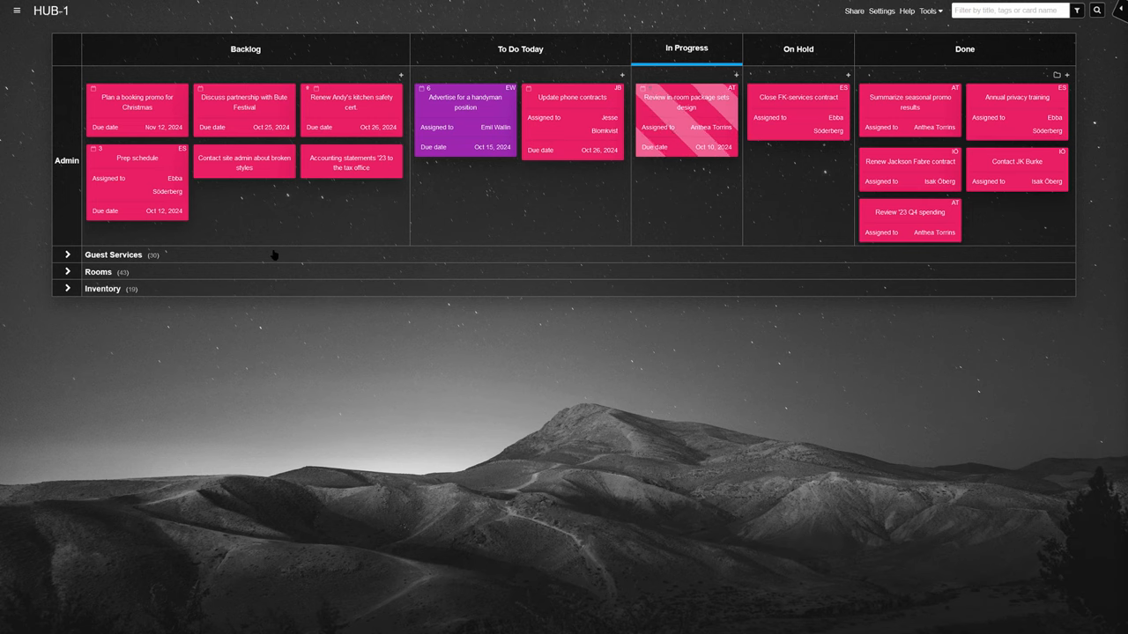
Collapse the Admin swimlane so all four lanes show only their headers.
click(67, 254)
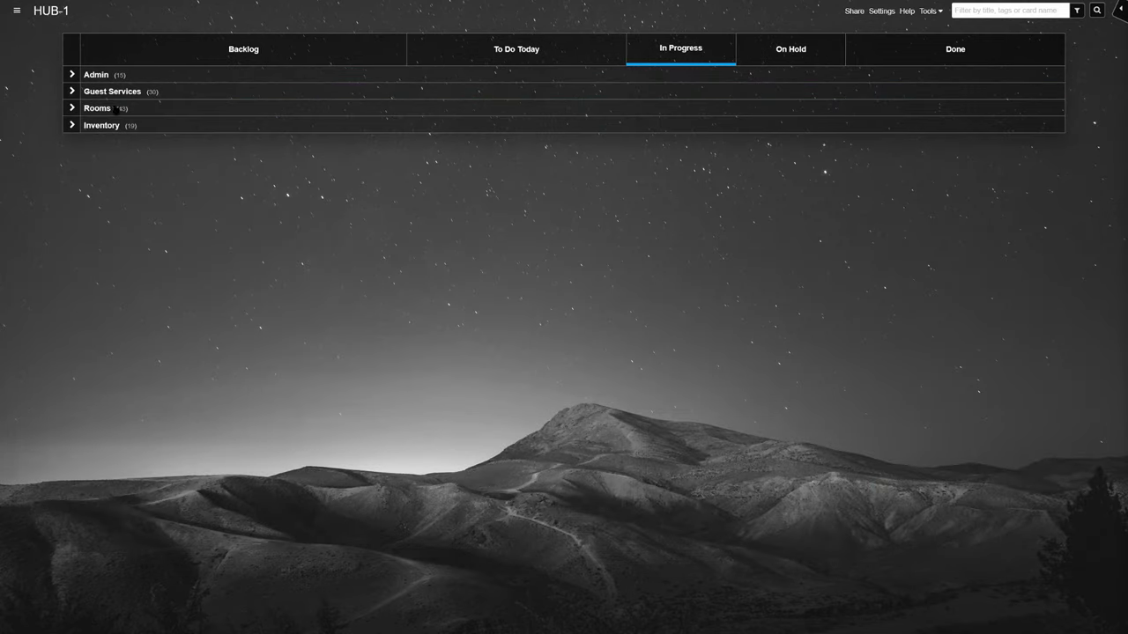
Expand the Rooms swimlane and unblock room card #9.
click(73, 108)
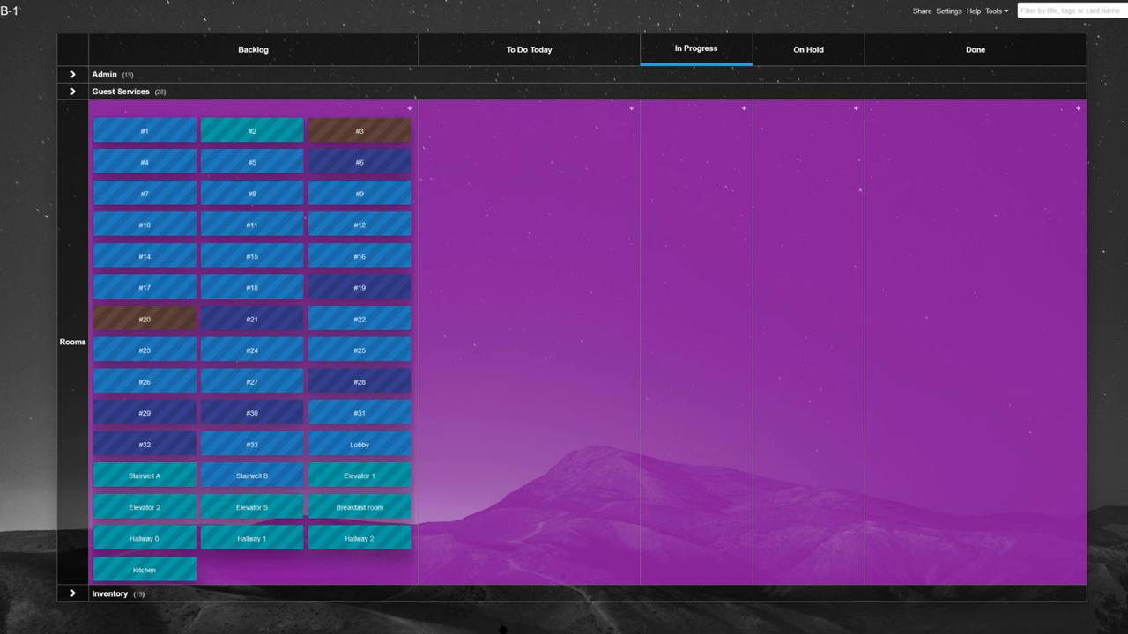
right_click(352, 192)
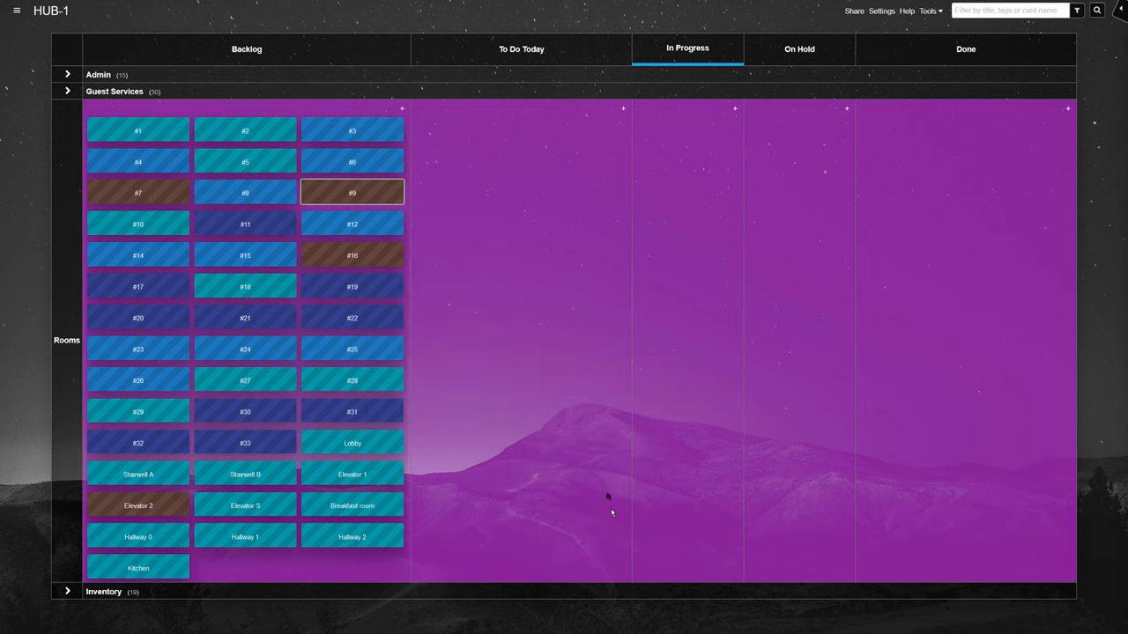
right_click(352, 192)
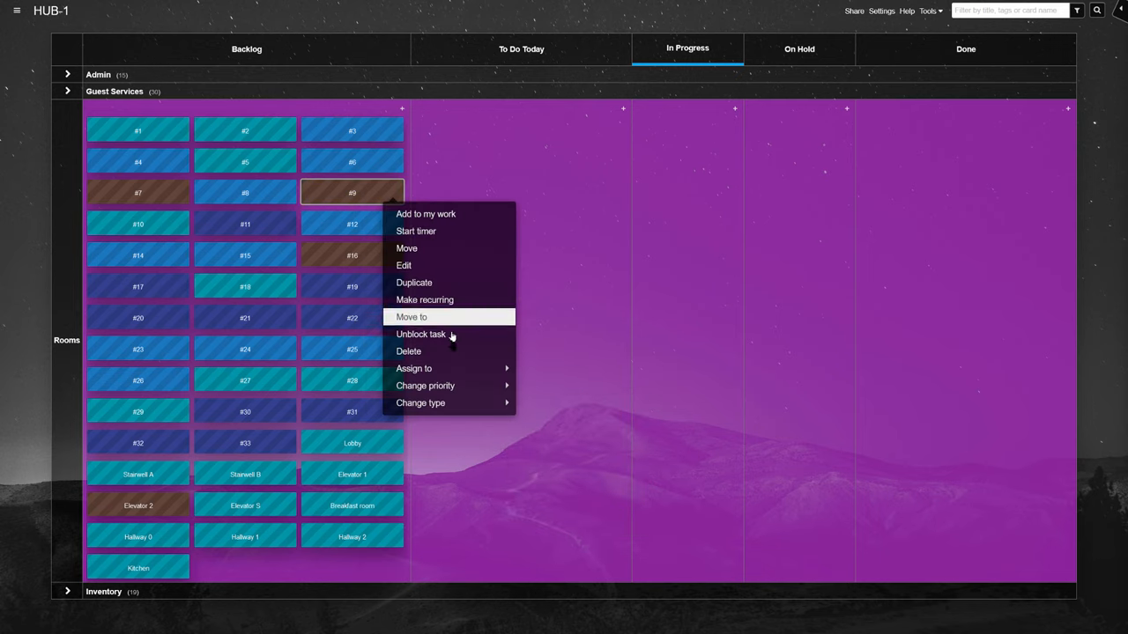
click(421, 403)
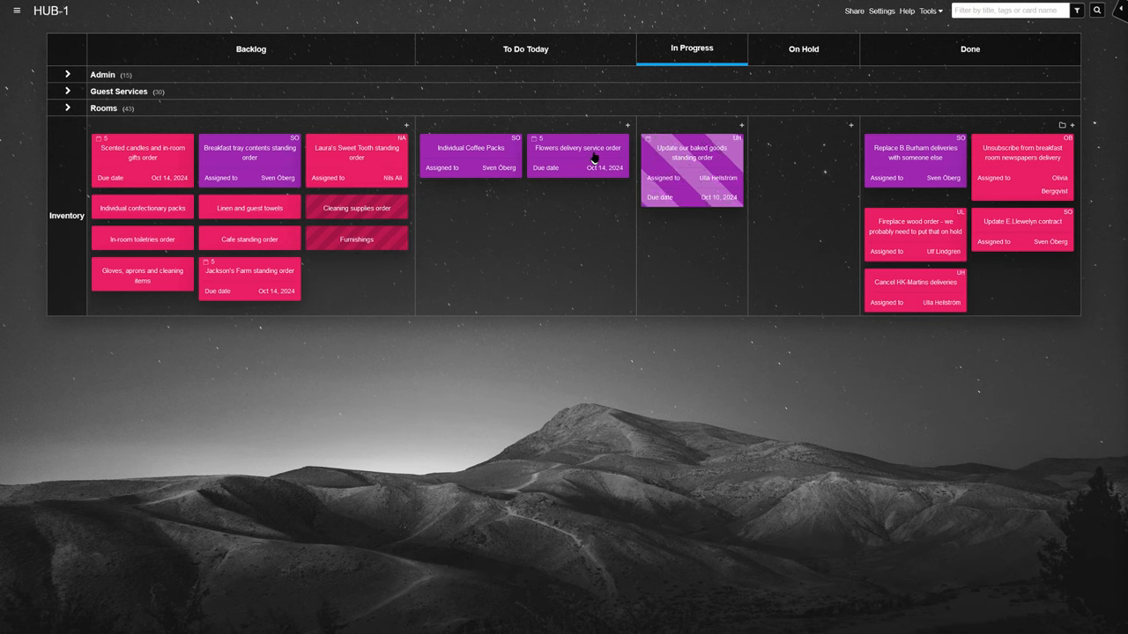
Move Flowers delivery service order and Individual Coffee Packs through In Progress to On Hold.
drag(577, 154, 692, 227)
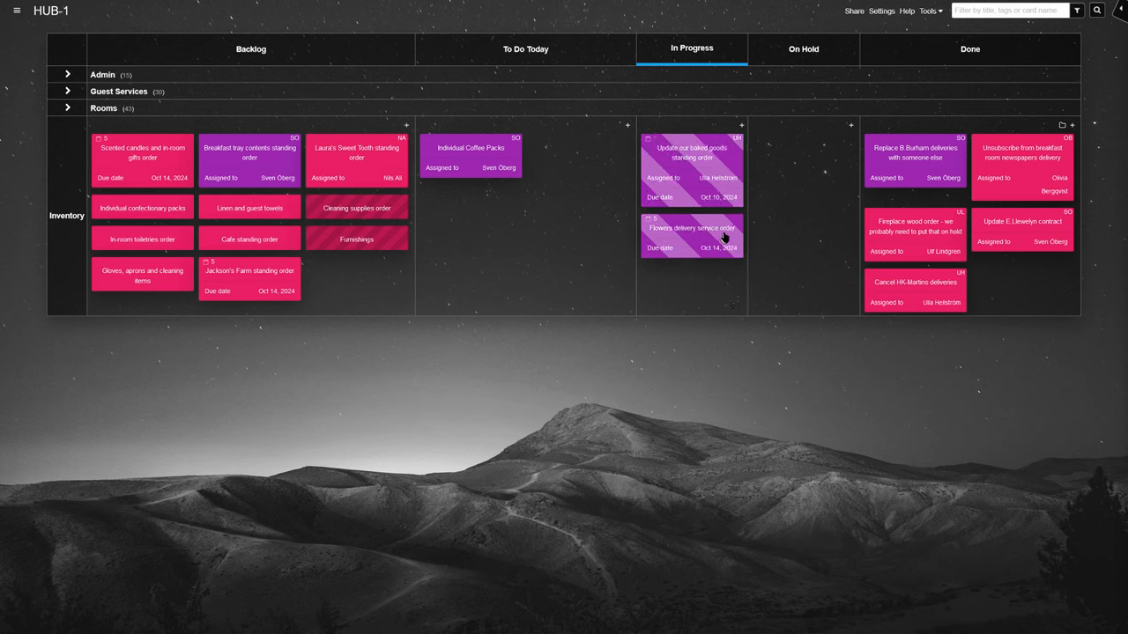
drag(692, 233, 803, 154)
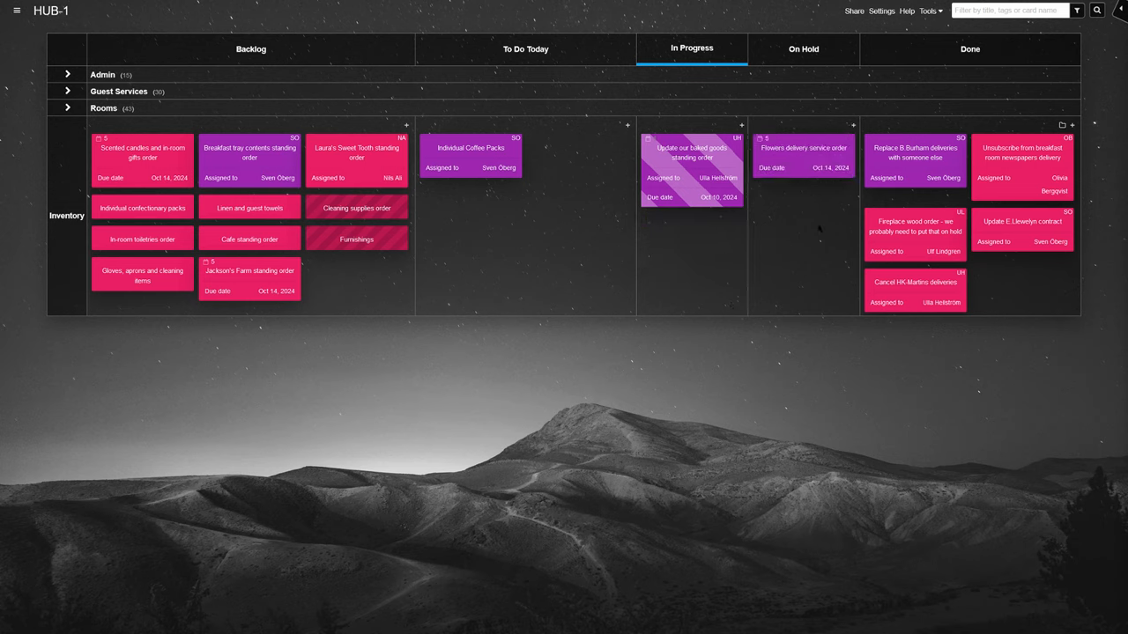
drag(471, 154, 692, 238)
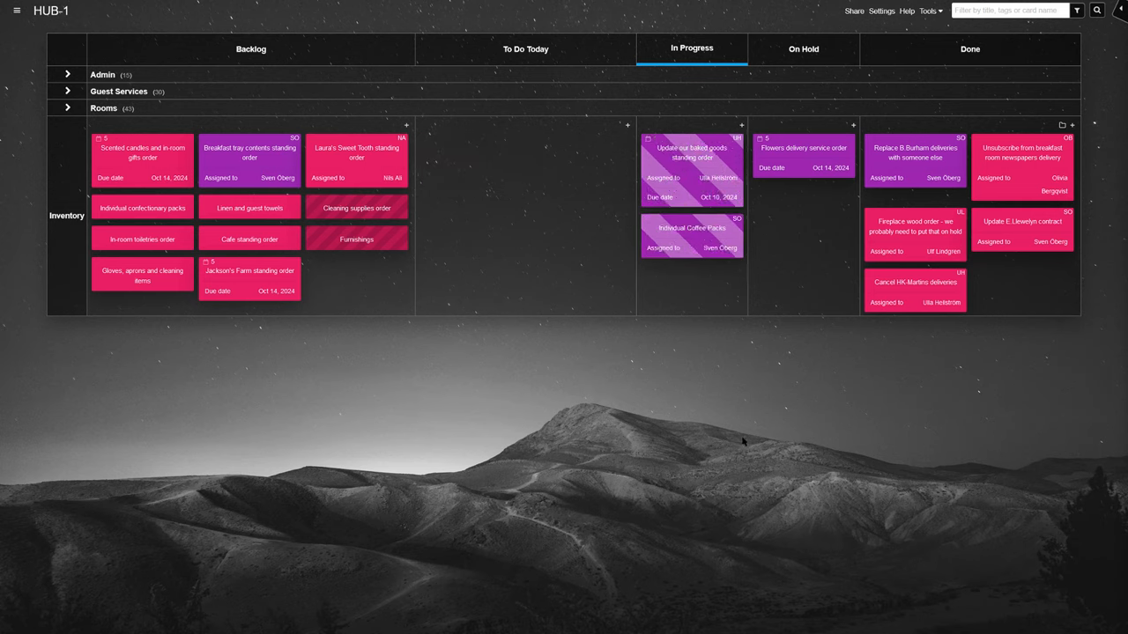
drag(691, 236, 803, 207)
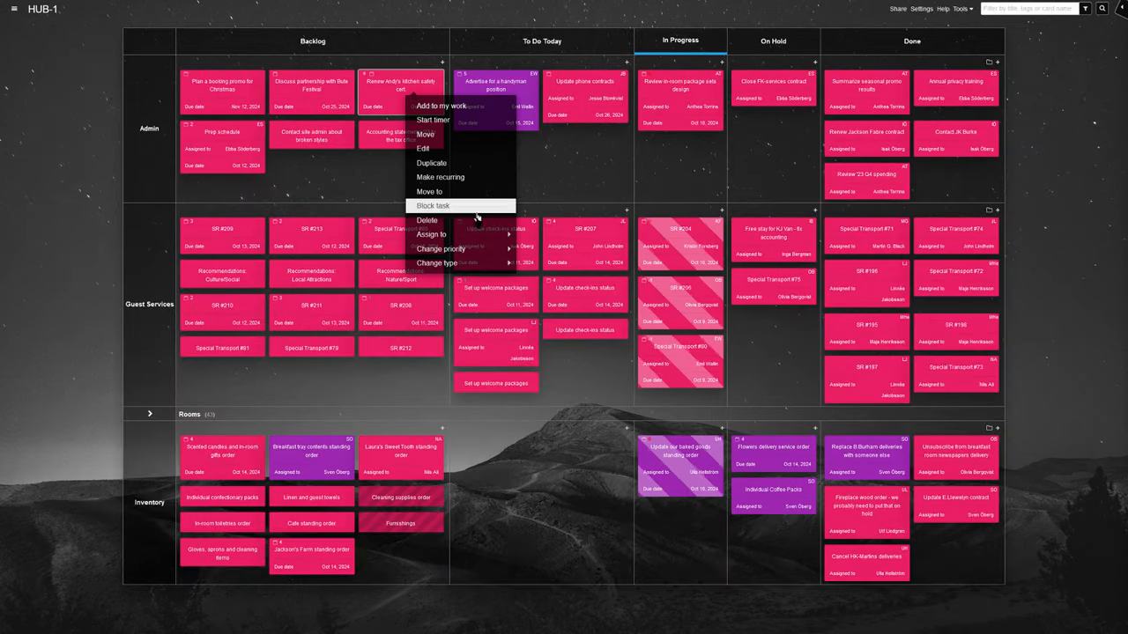
Assign Renew Andy's kitchen safety cert and filter the board to tasks due this week.
click(431, 235)
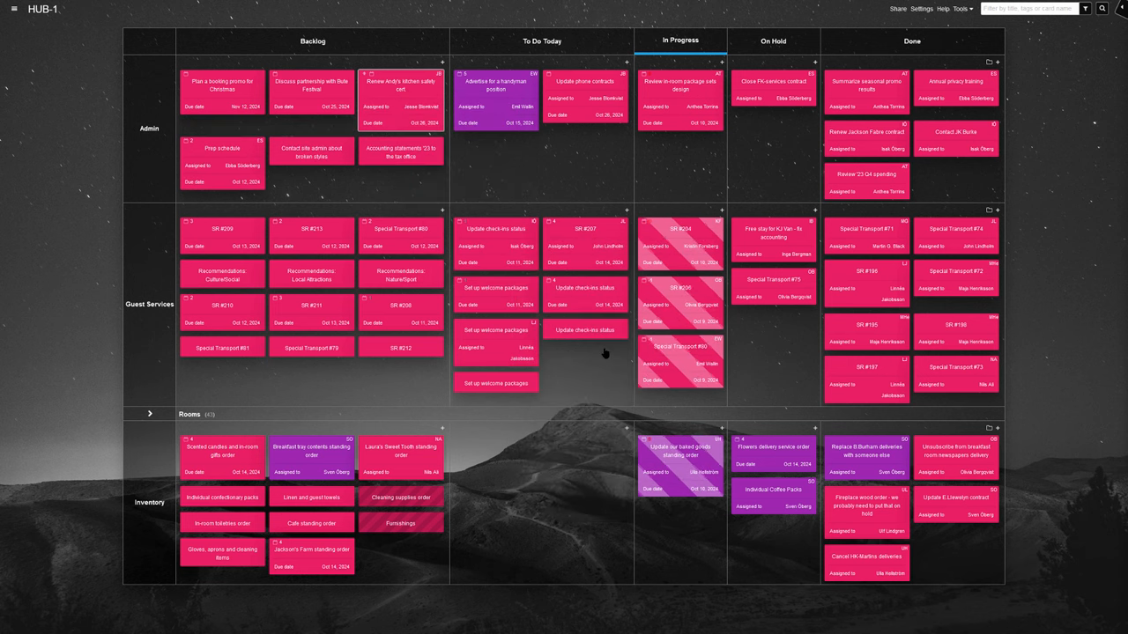
click(1084, 9)
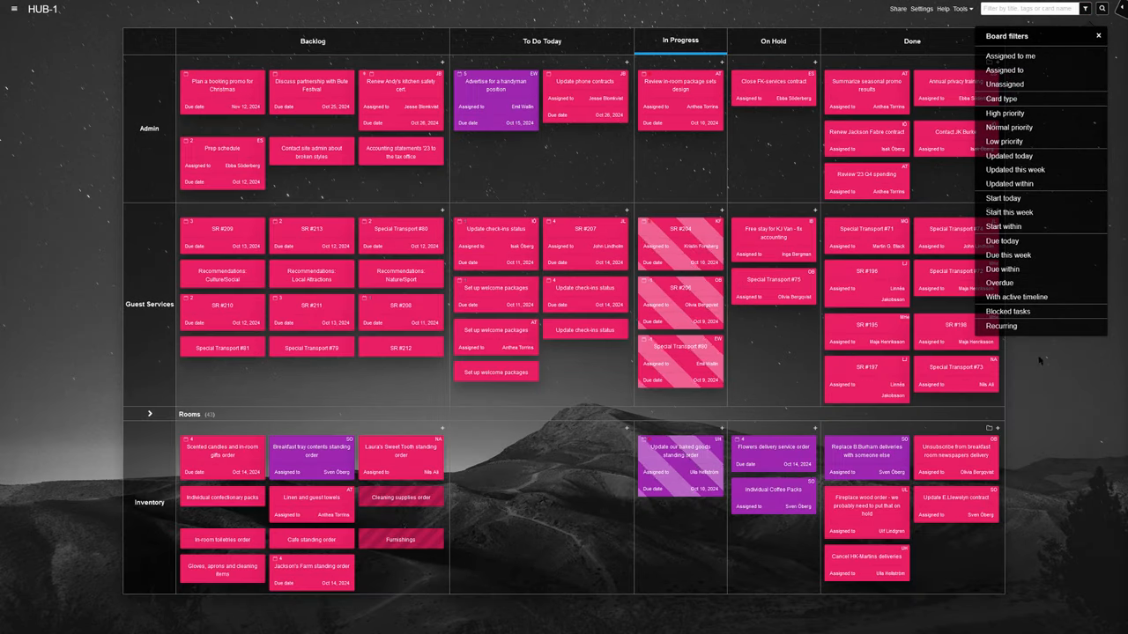
click(1005, 69)
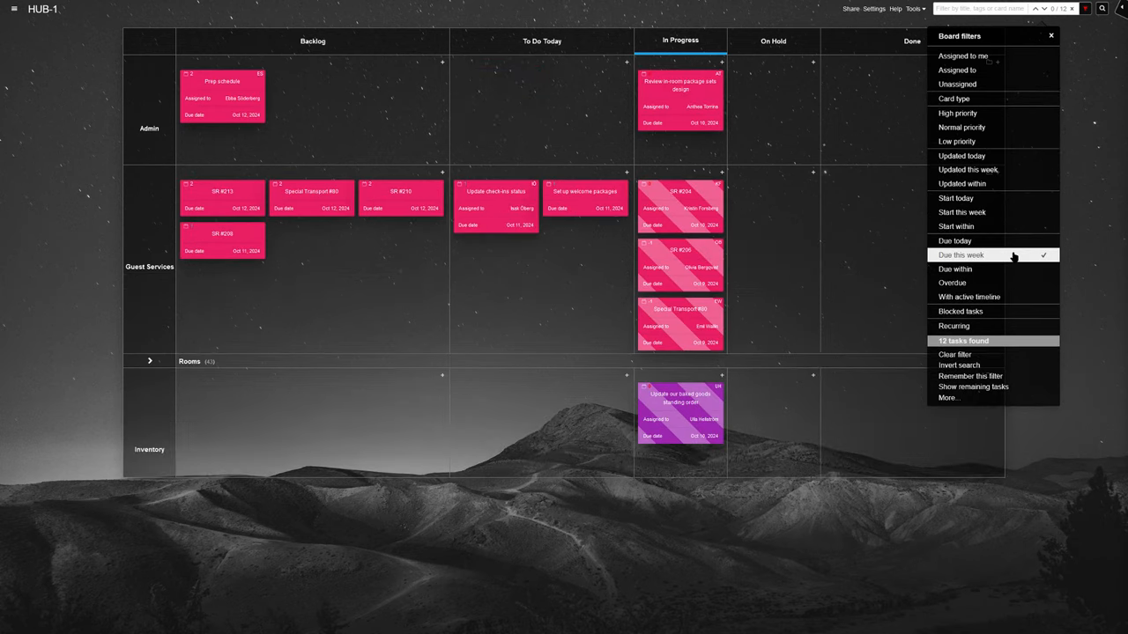
click(954, 355)
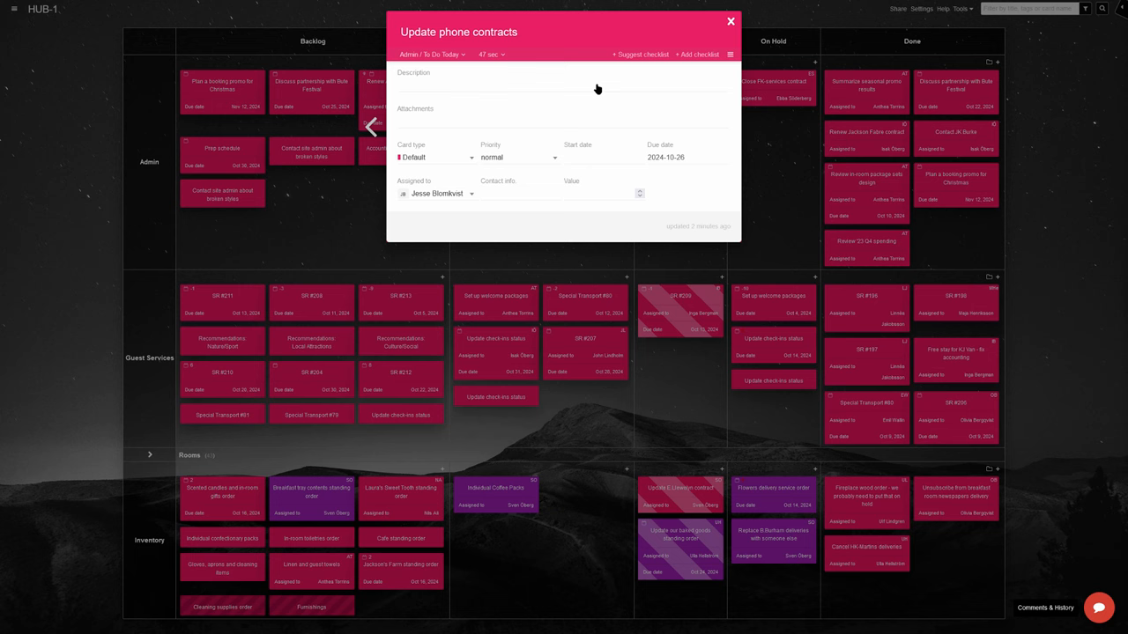
Set Update phone contracts due date to Oct 15, 2024 and make Individual Coffee Packs recurring.
click(666, 156)
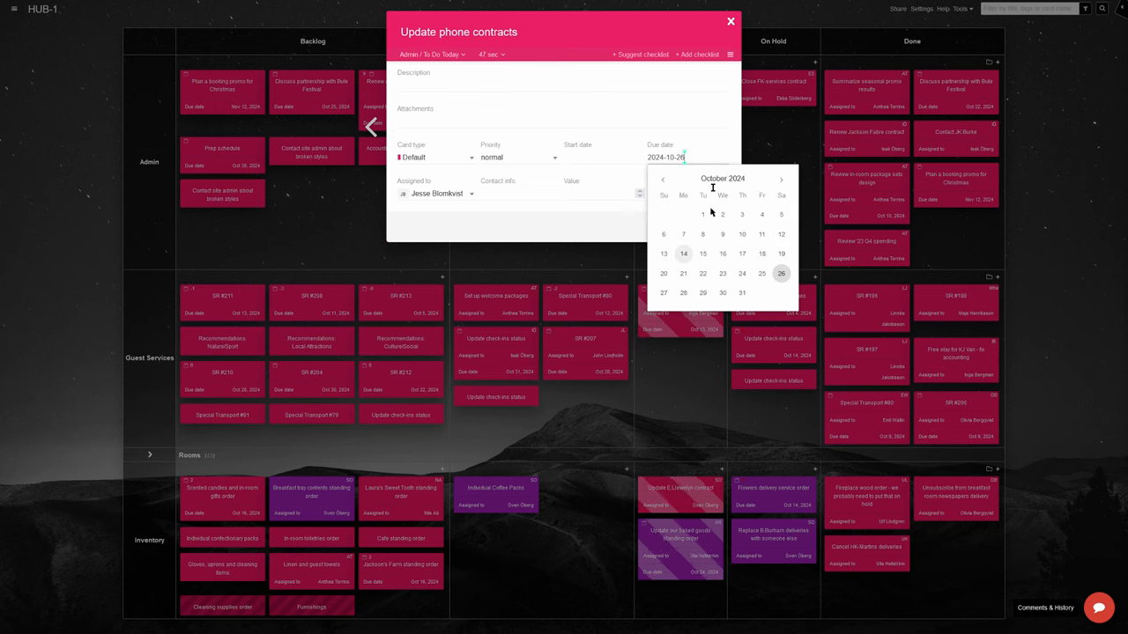
click(729, 20)
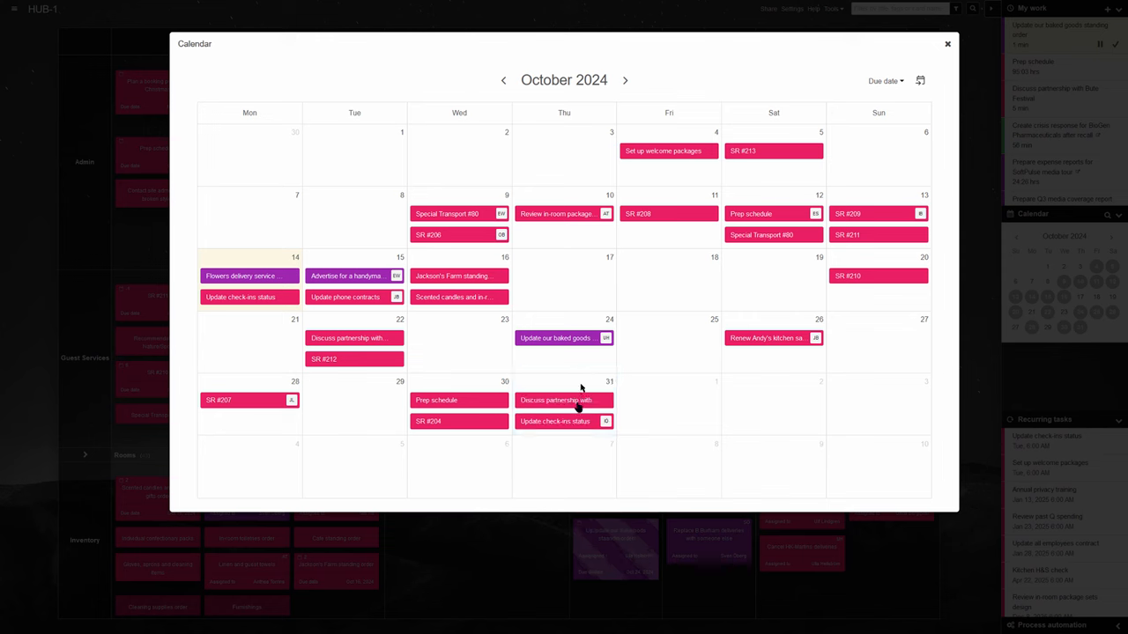
click(947, 43)
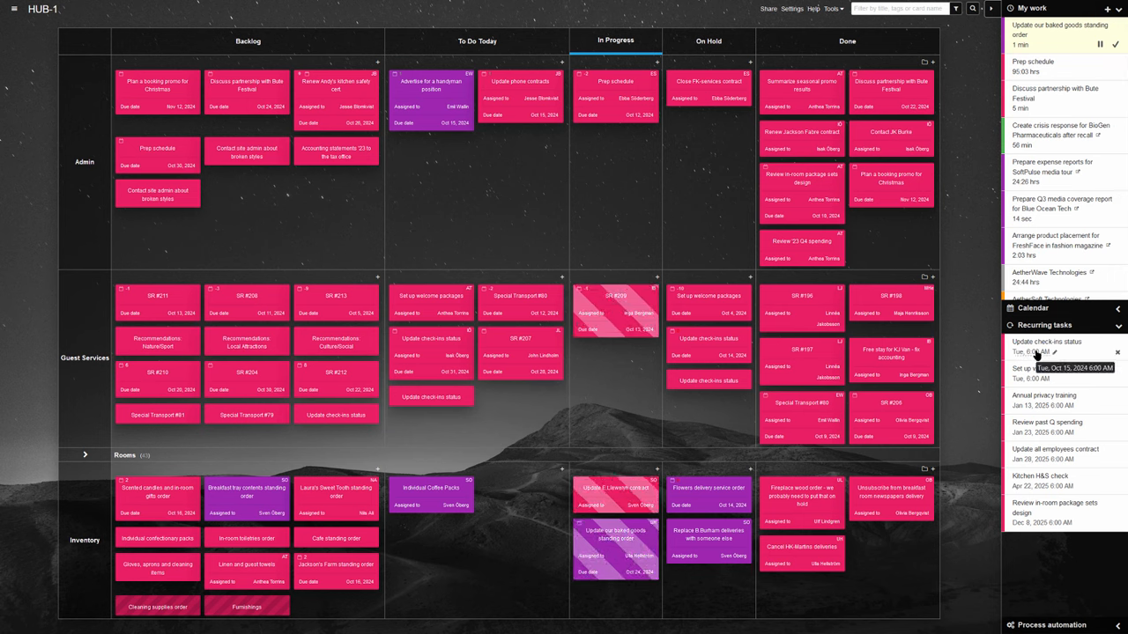
right_click(431, 493)
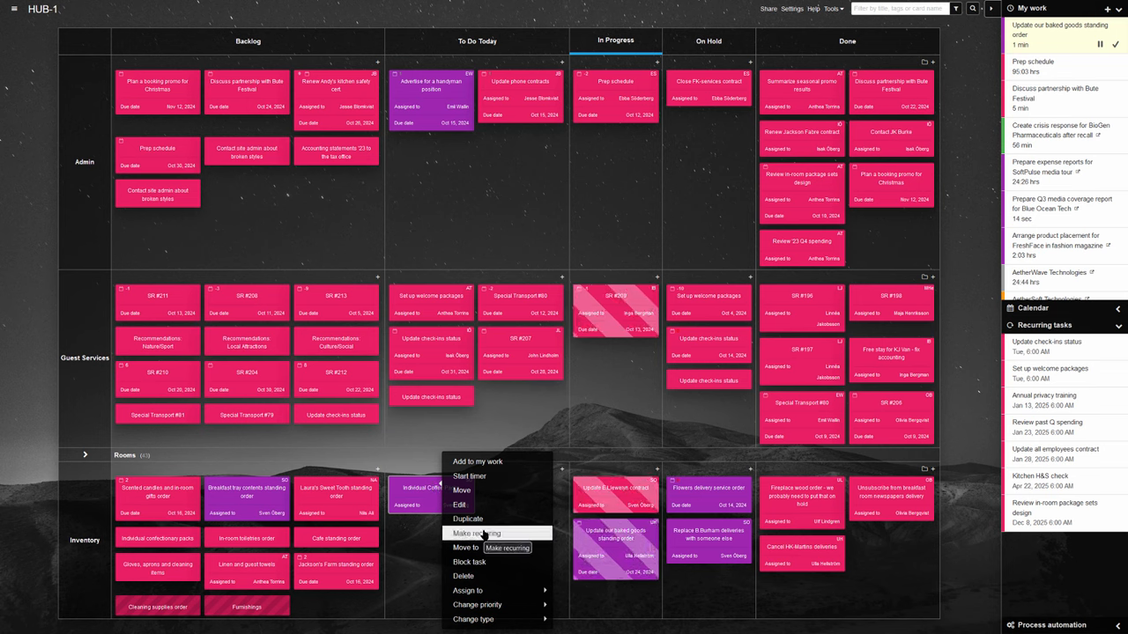
click(477, 534)
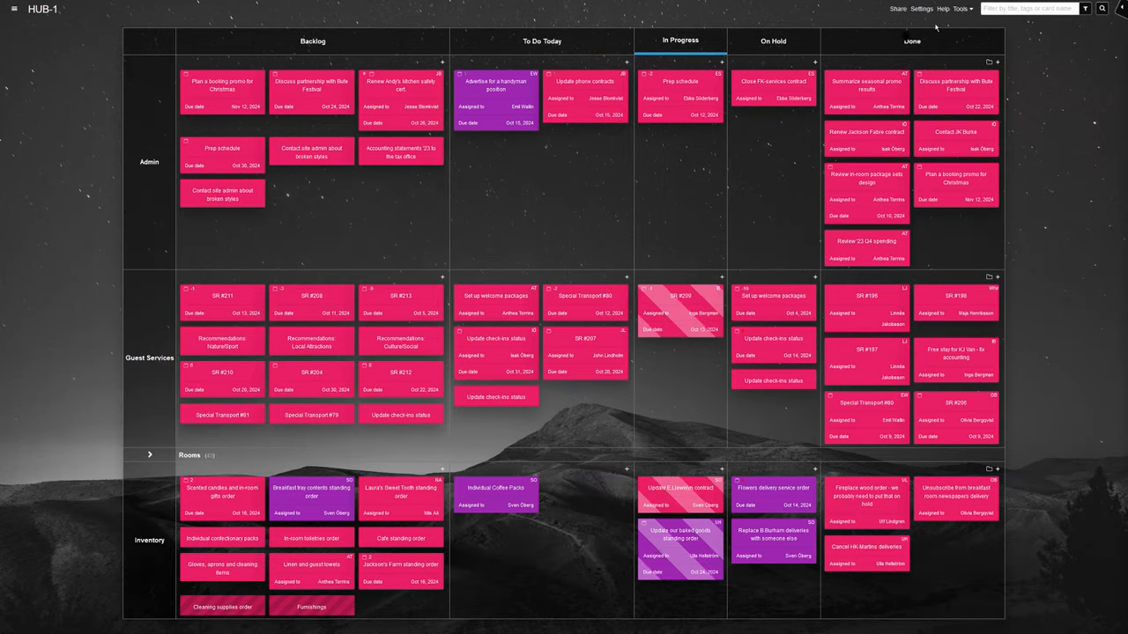
click(680, 295)
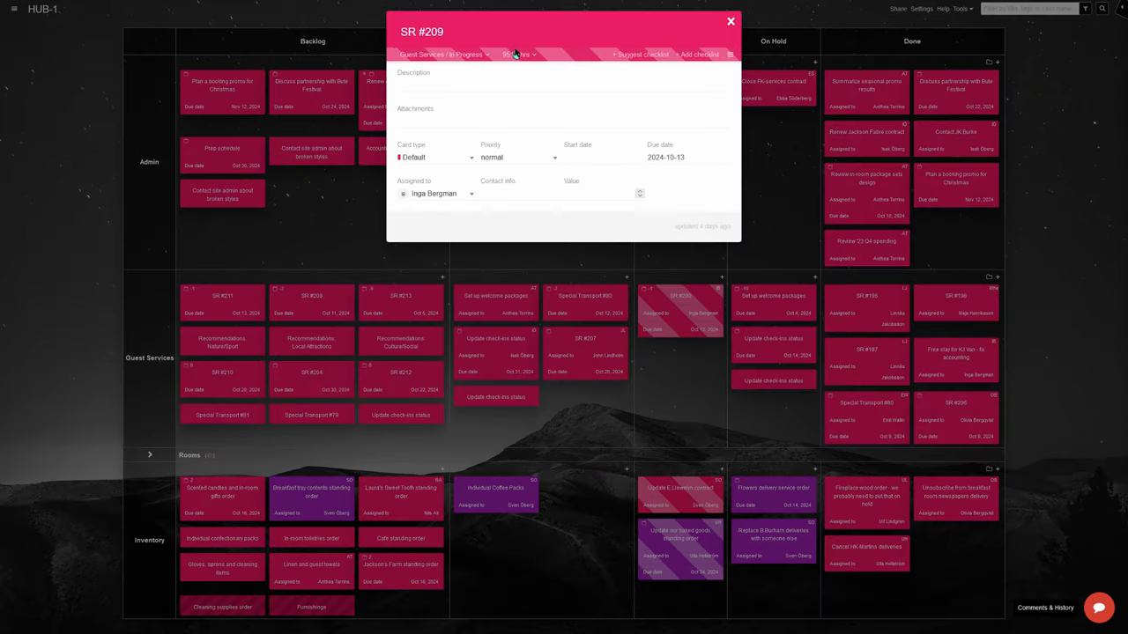
click(730, 21)
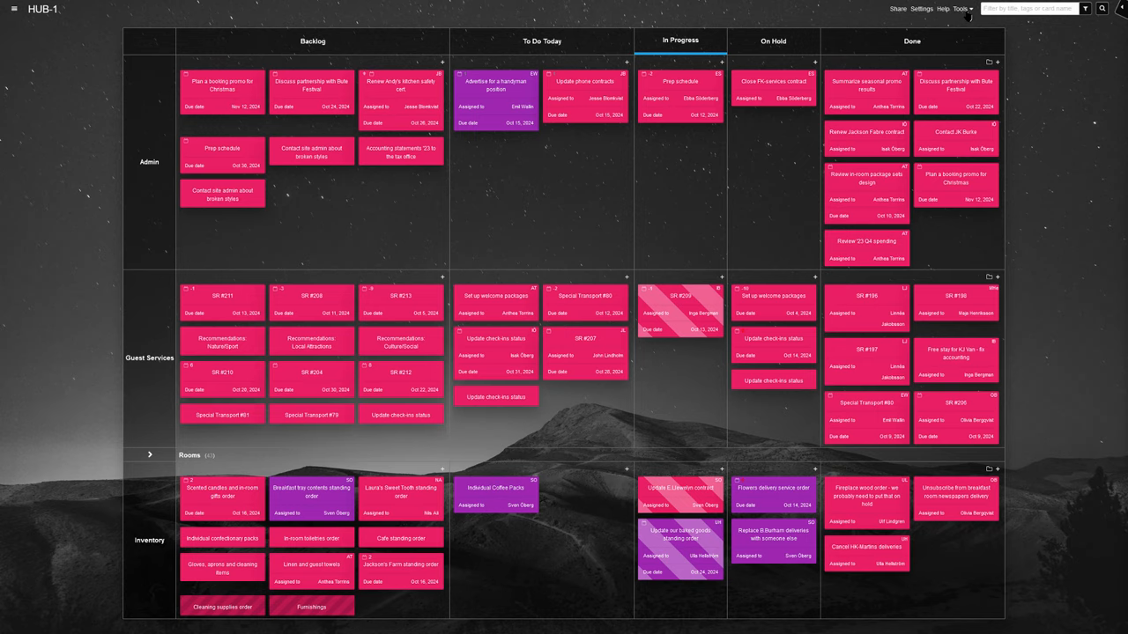
click(960, 9)
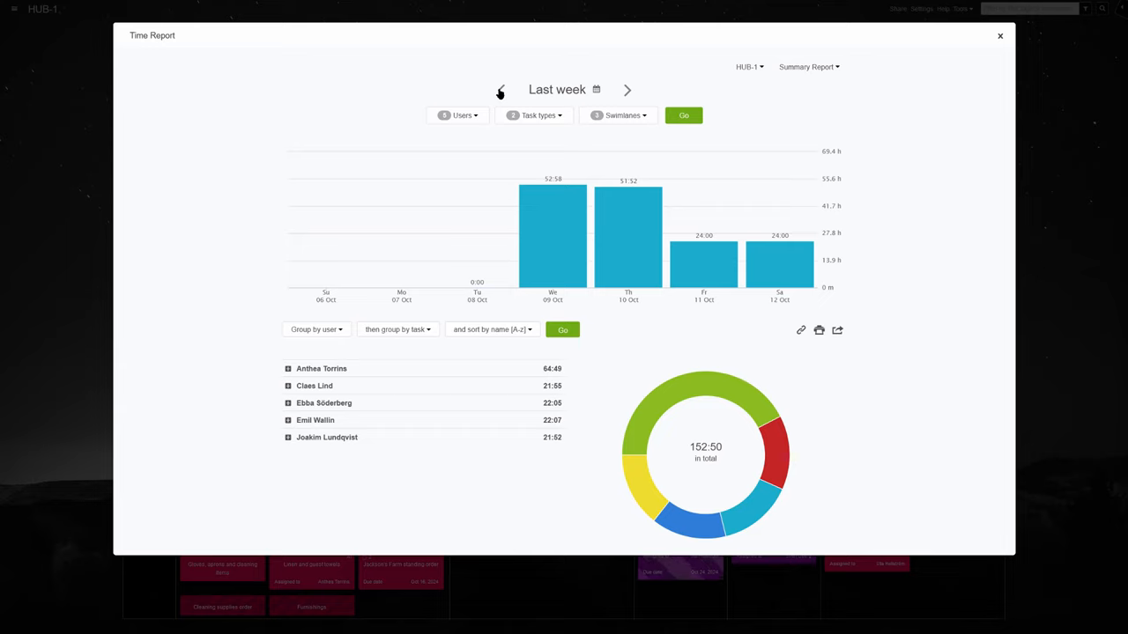
click(288, 368)
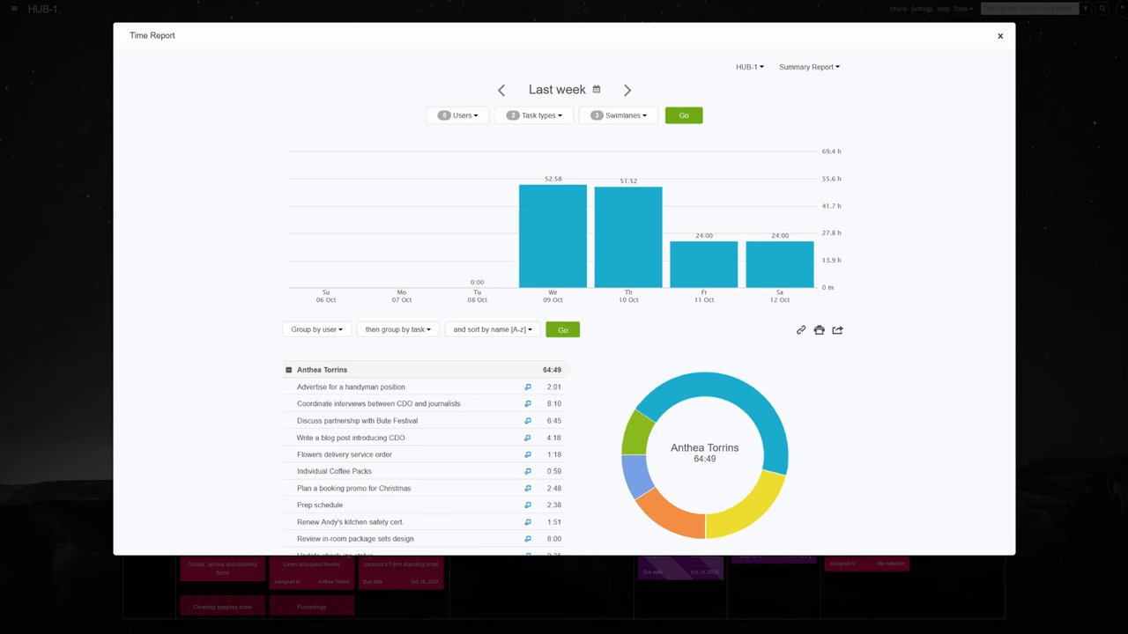
mouse_move(755, 323)
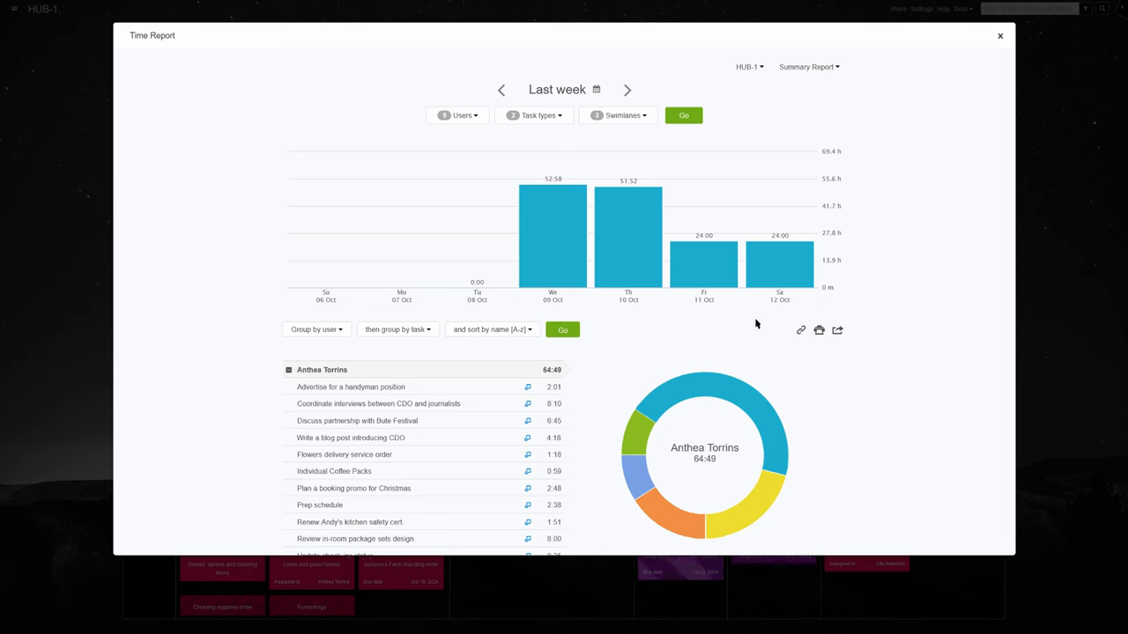
click(1000, 36)
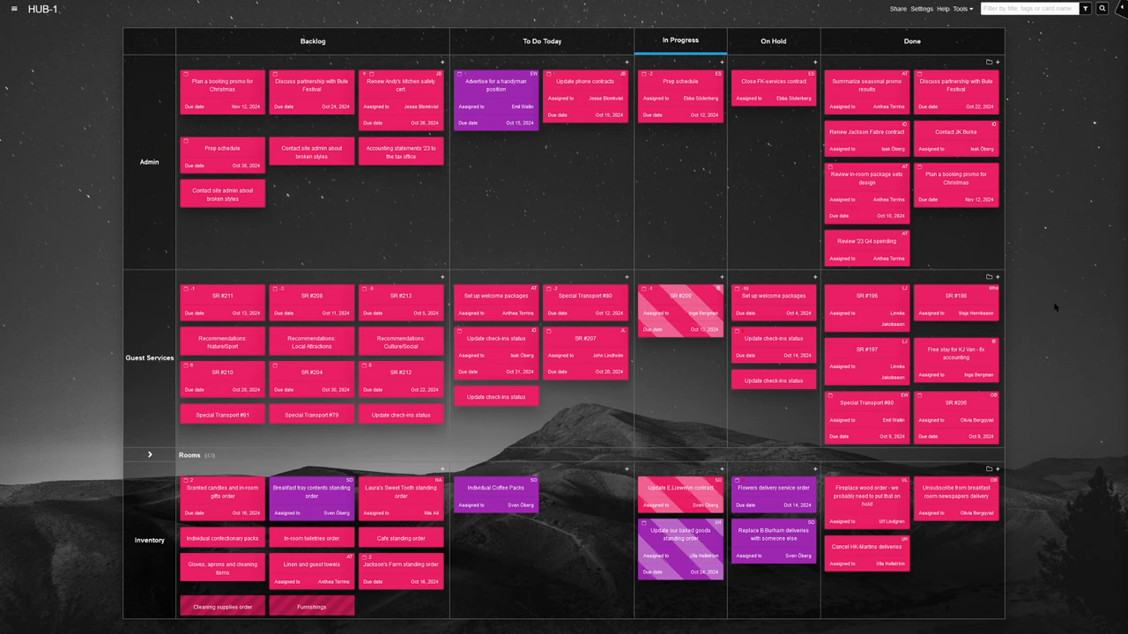
scroll(down, 3)
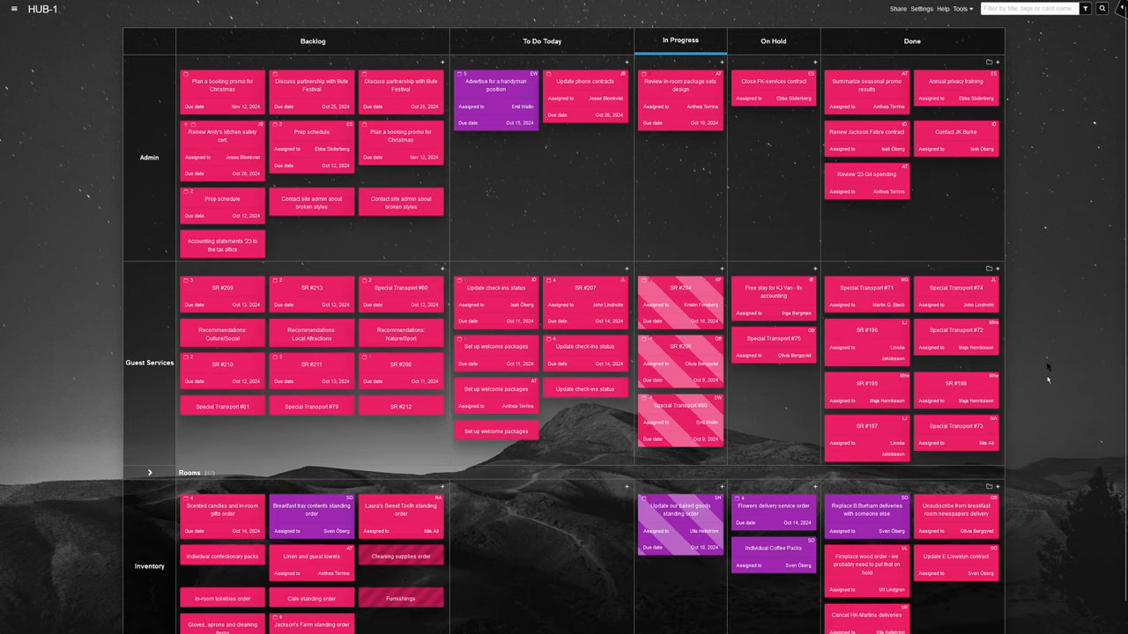
click(921, 9)
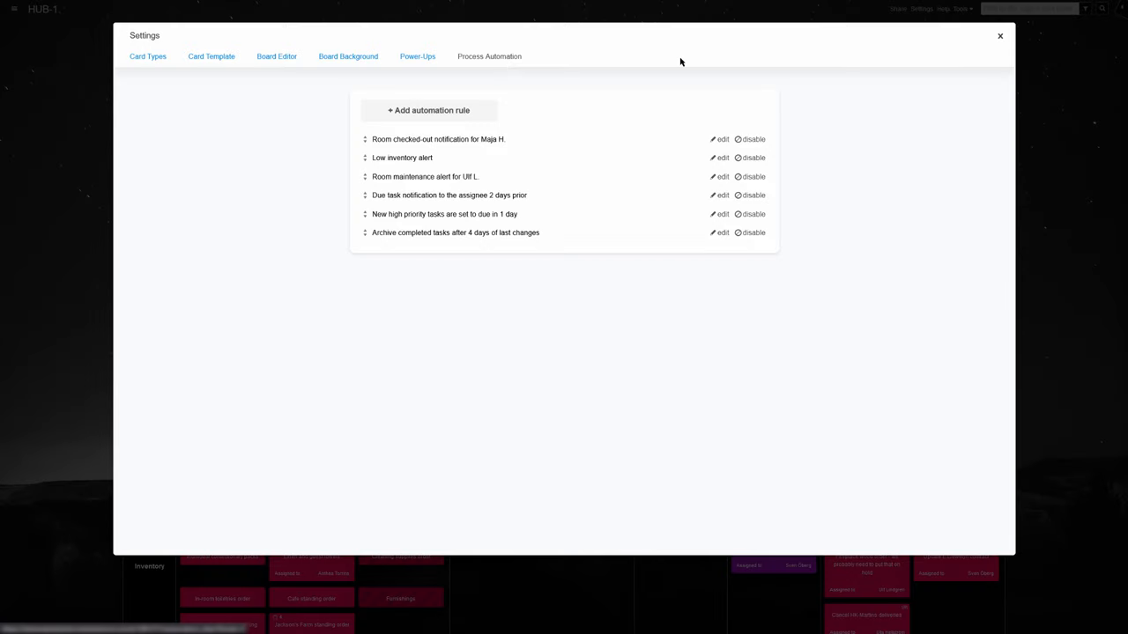
mouse_move(655, 147)
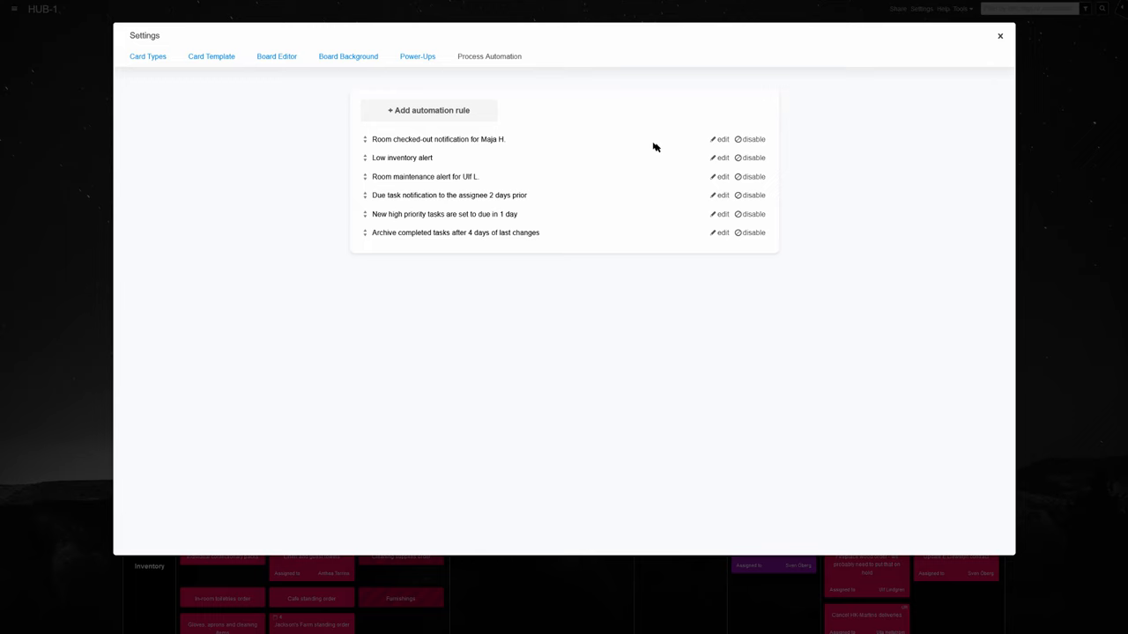
click(722, 138)
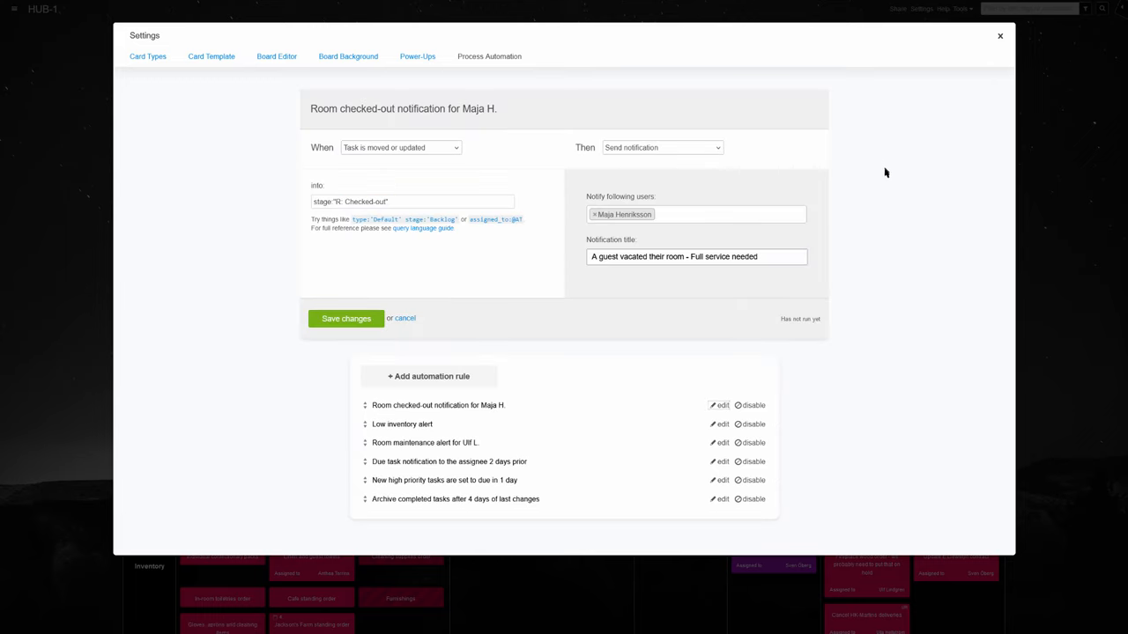
mouse_move(875, 183)
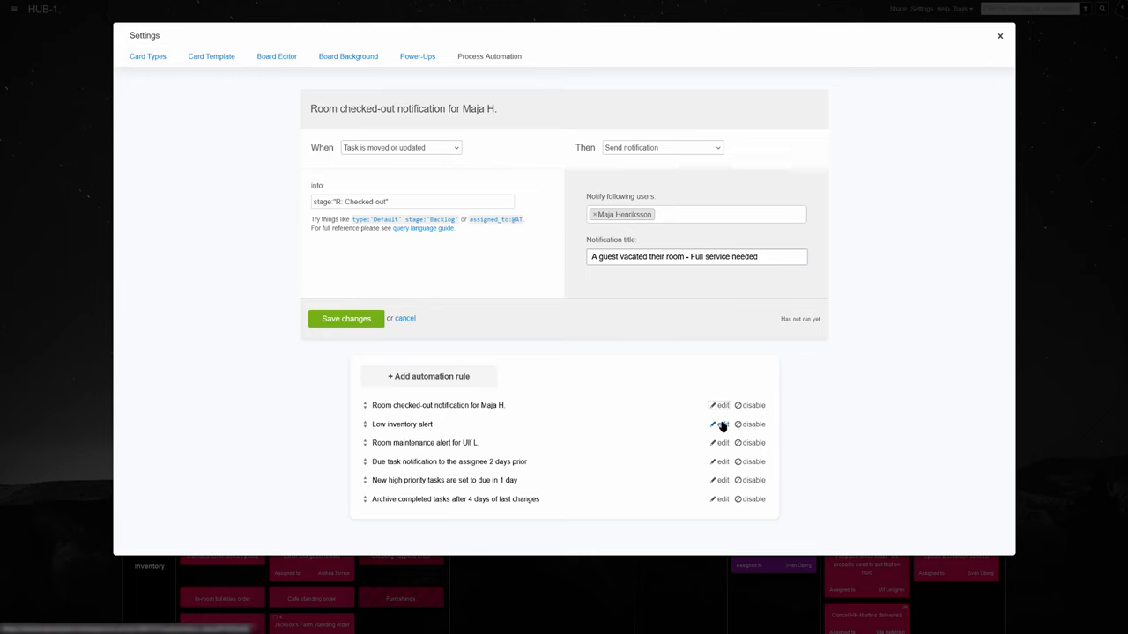
click(721, 424)
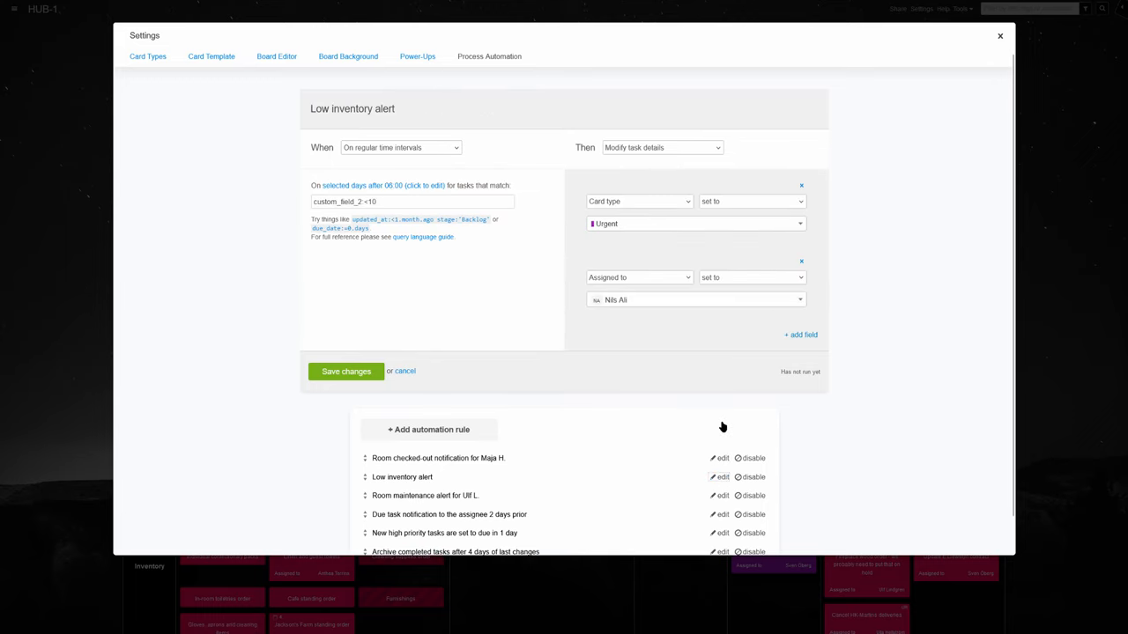
mouse_move(731, 235)
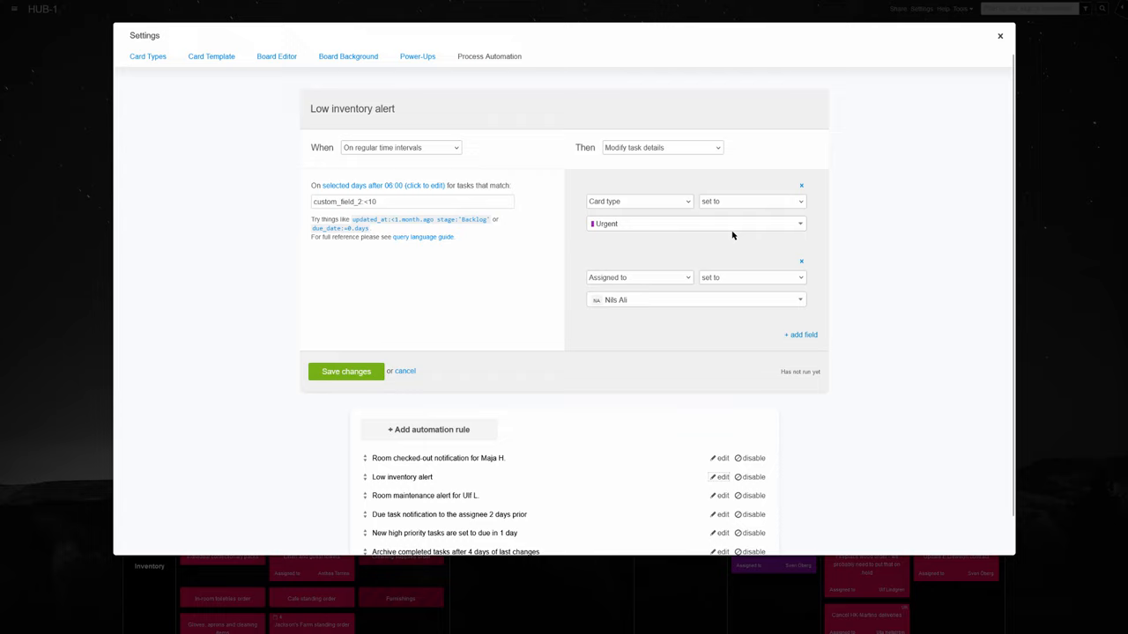
mouse_move(750, 366)
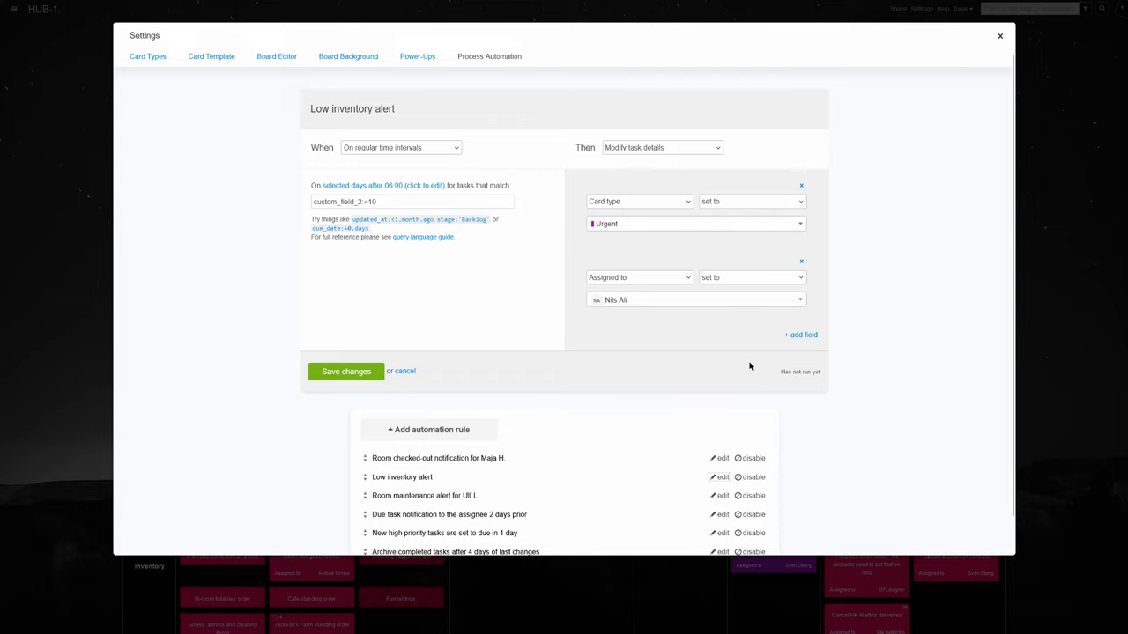
click(720, 442)
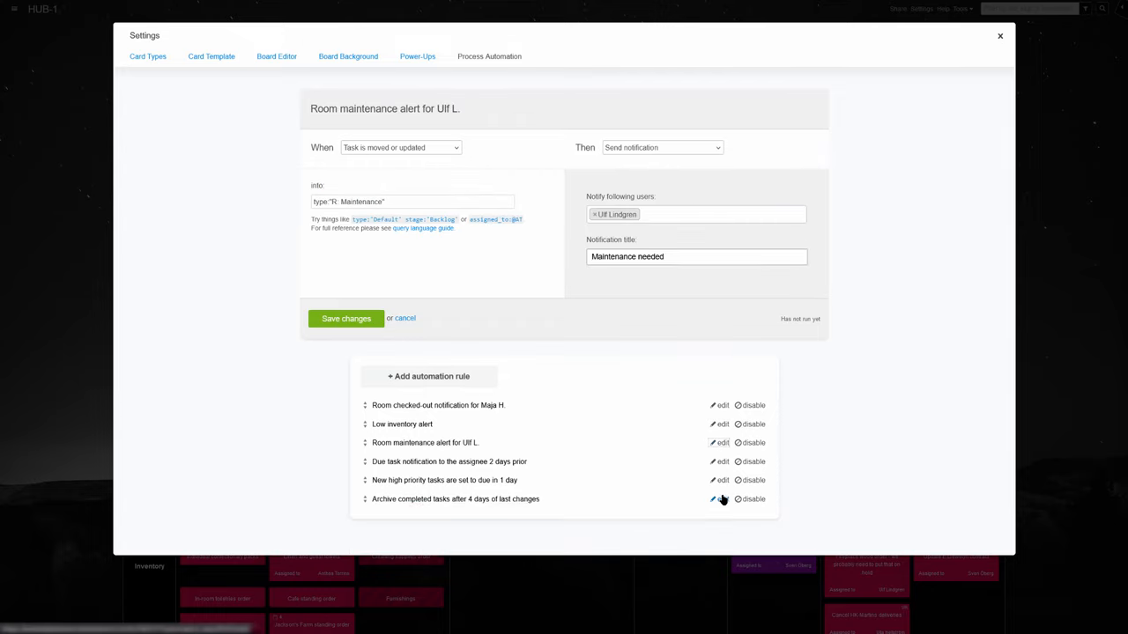
mouse_move(1025, 419)
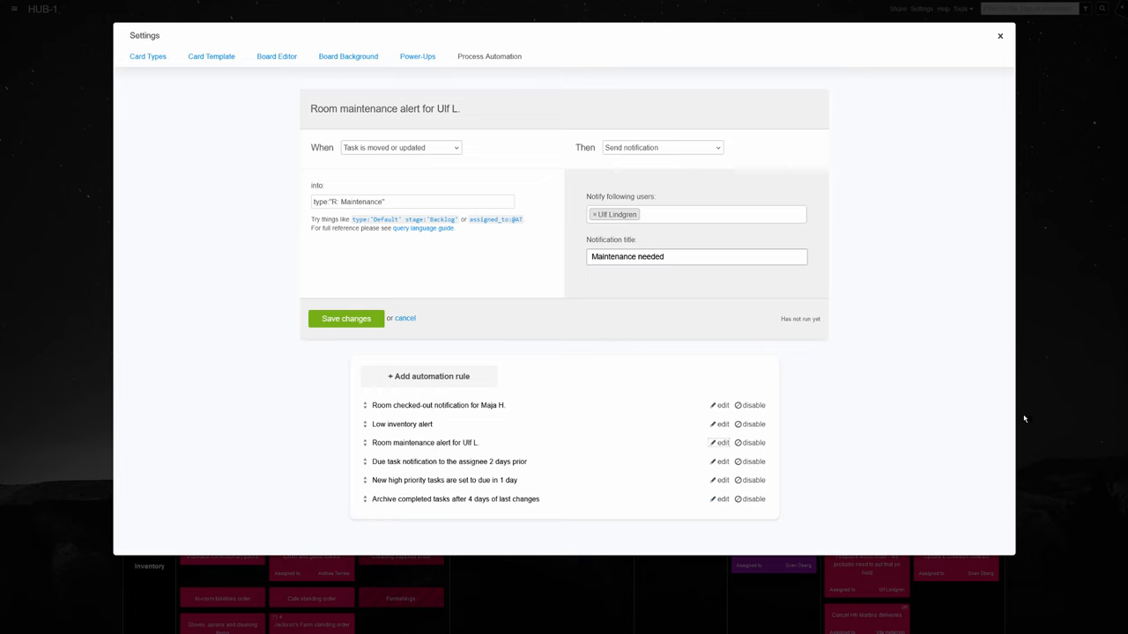
click(1001, 36)
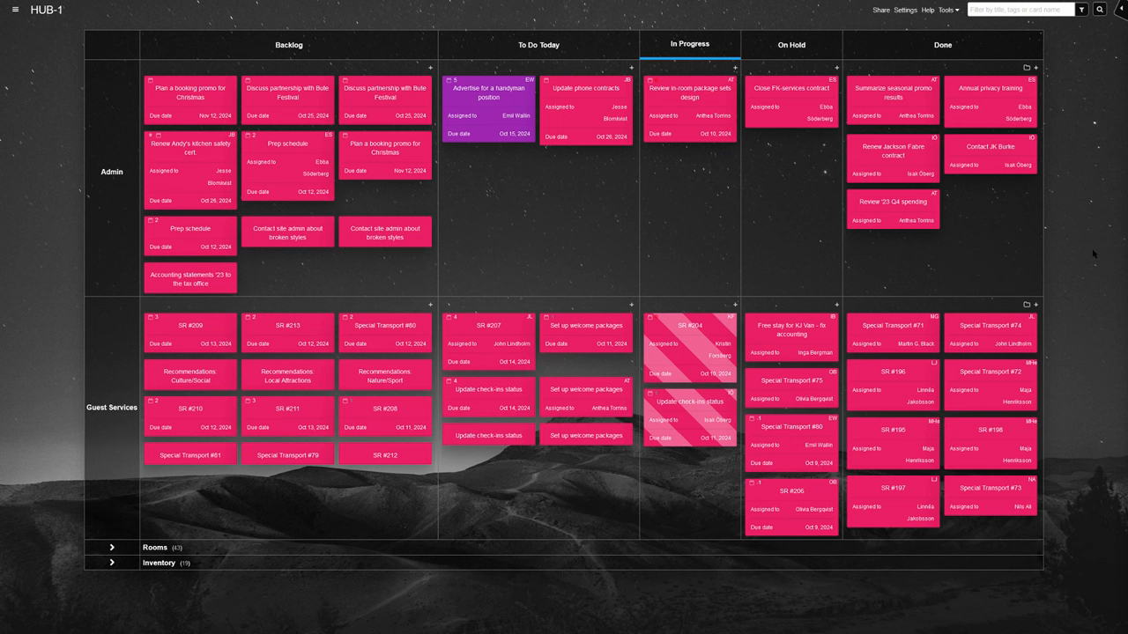